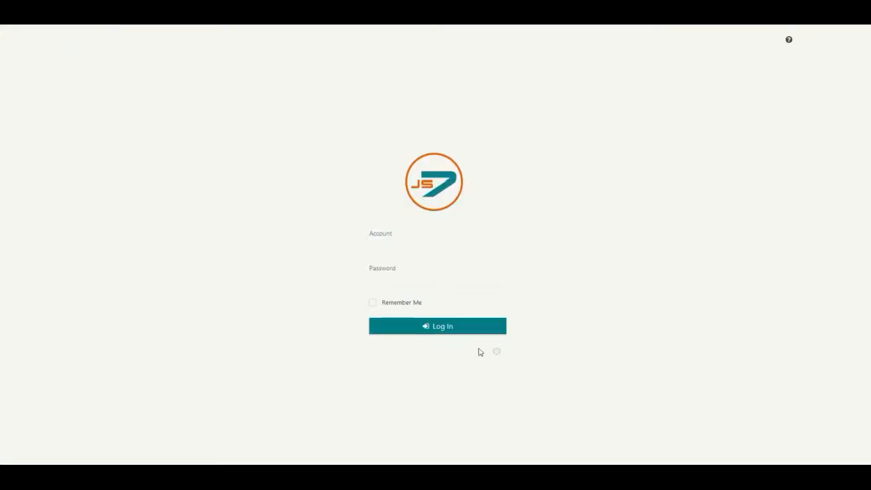
# Enter root as the login account and move to the password field
pyautogui.click(437, 245)
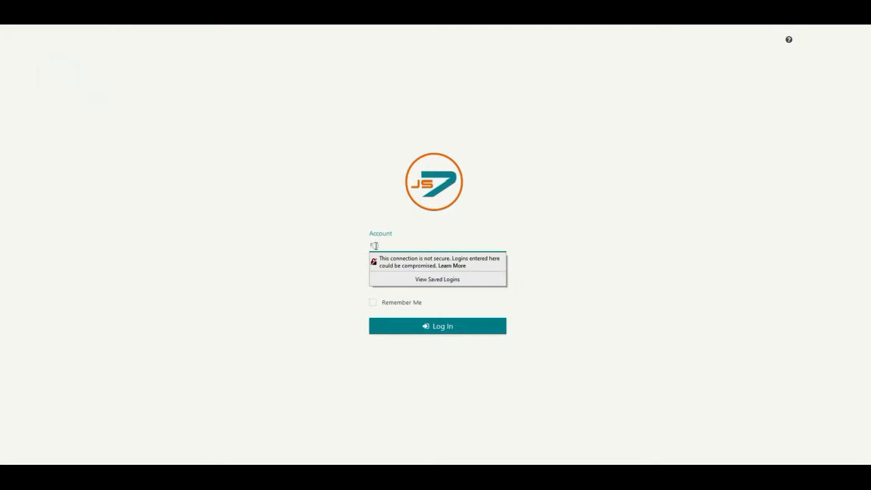
pyautogui.write('root')
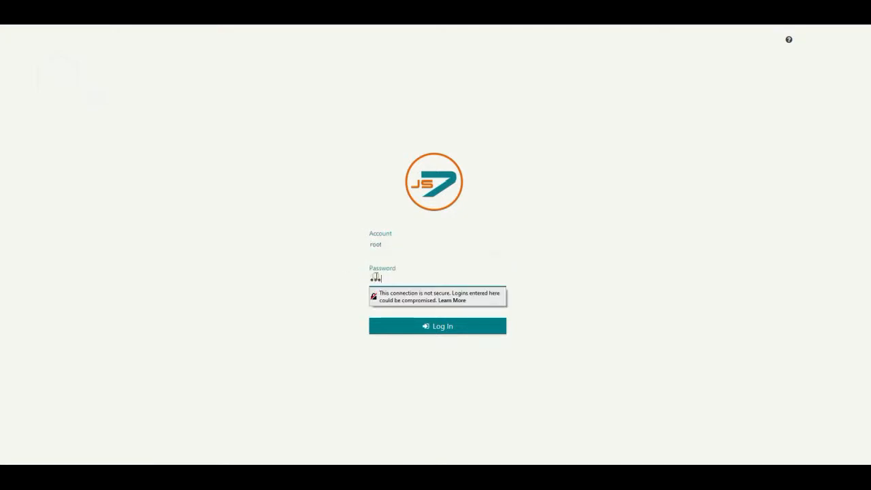
pyautogui.click(438, 326)
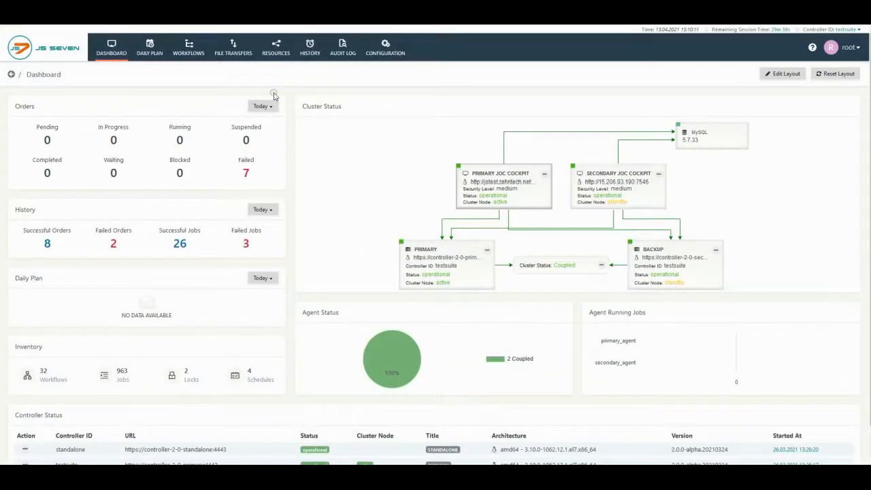
pyautogui.moveTo(514, 207)
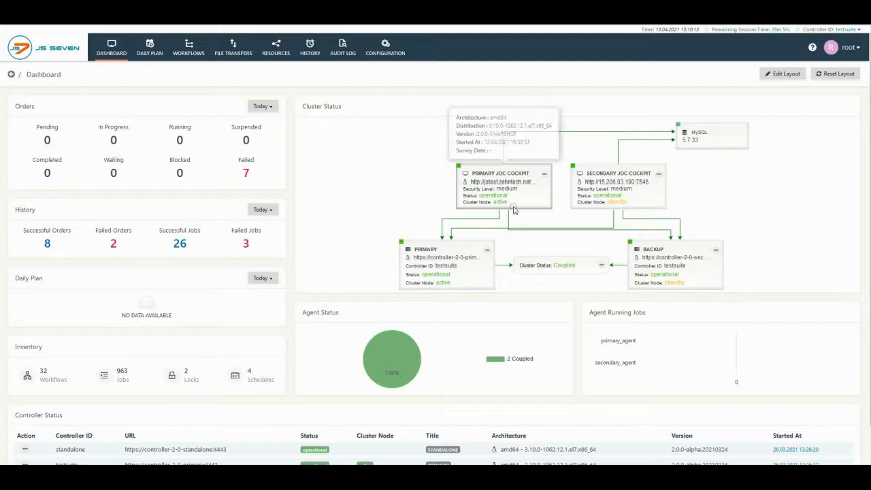
pyautogui.moveTo(391, 335)
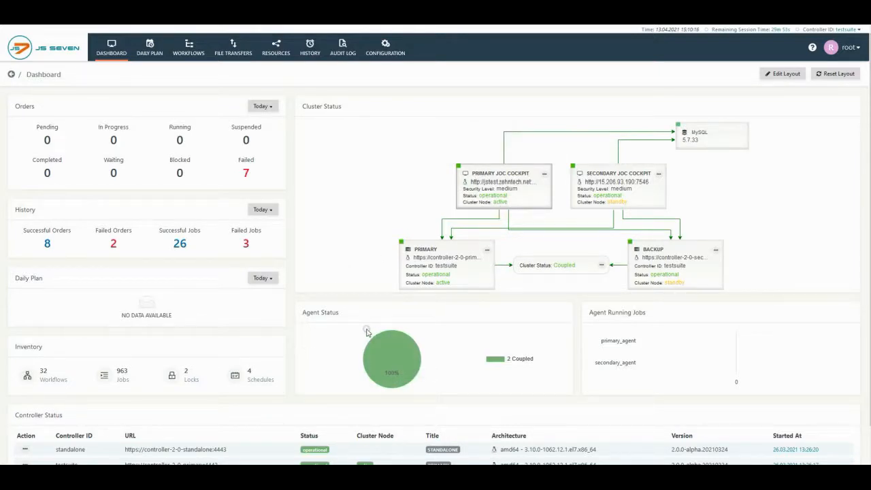
pyautogui.moveTo(379, 61)
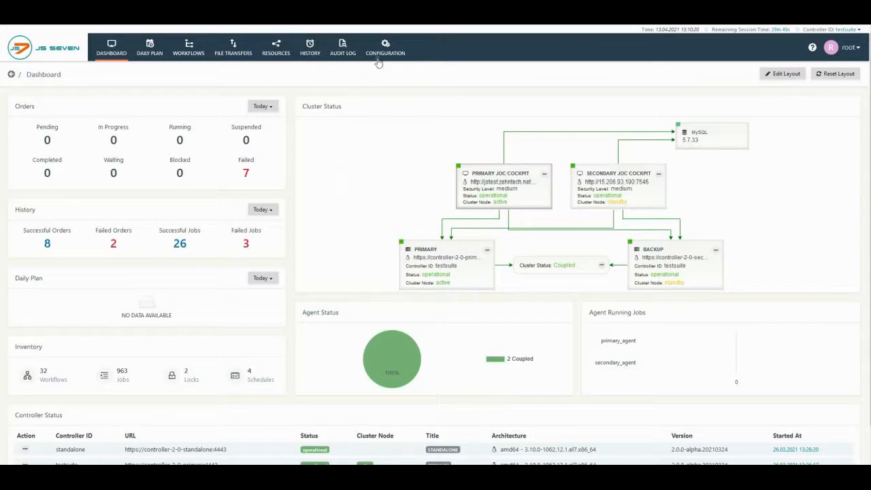
# Switch from the dashboard to the Configuration inventory view
pyautogui.click(386, 48)
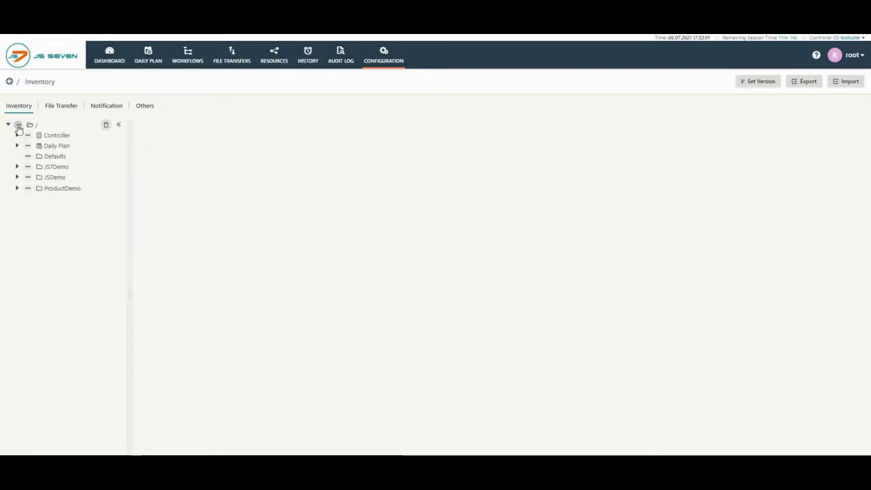
# Create a top-level inventory folder named ConditionalExecution and confirm it
pyautogui.rightClick(19, 125)
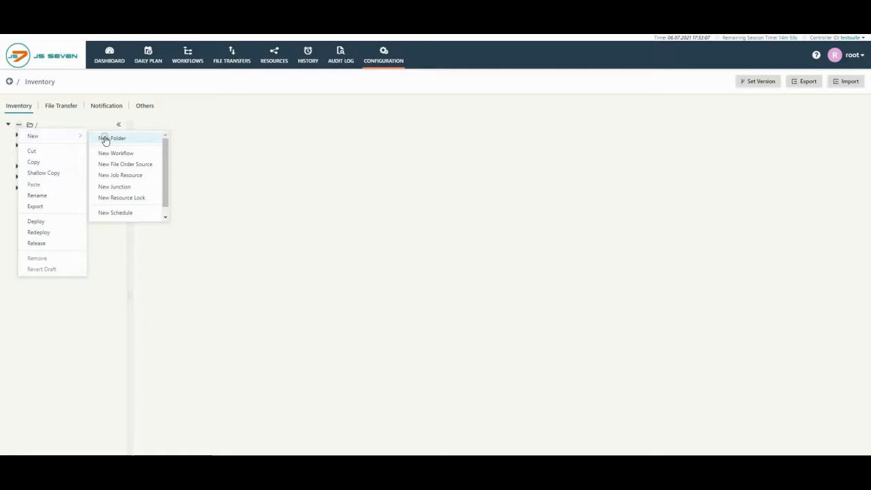
pyautogui.click(112, 139)
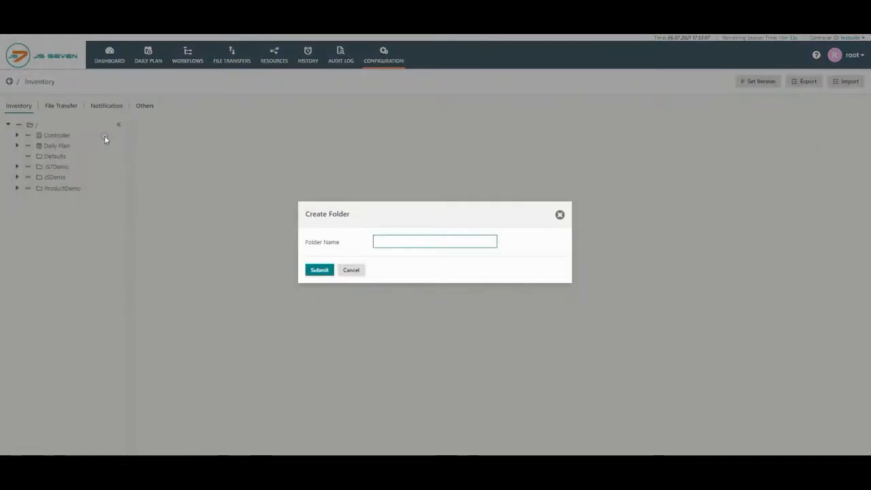
pyautogui.write('C')
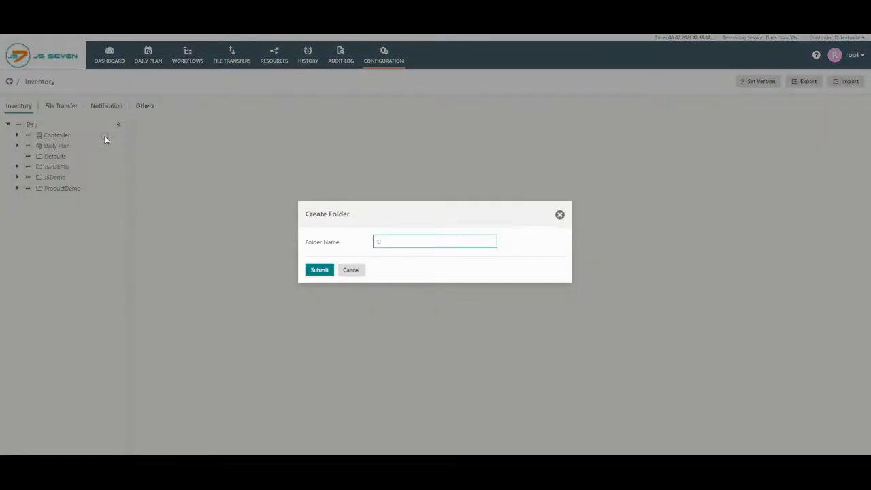
pyautogui.write('ConditionalExecution')
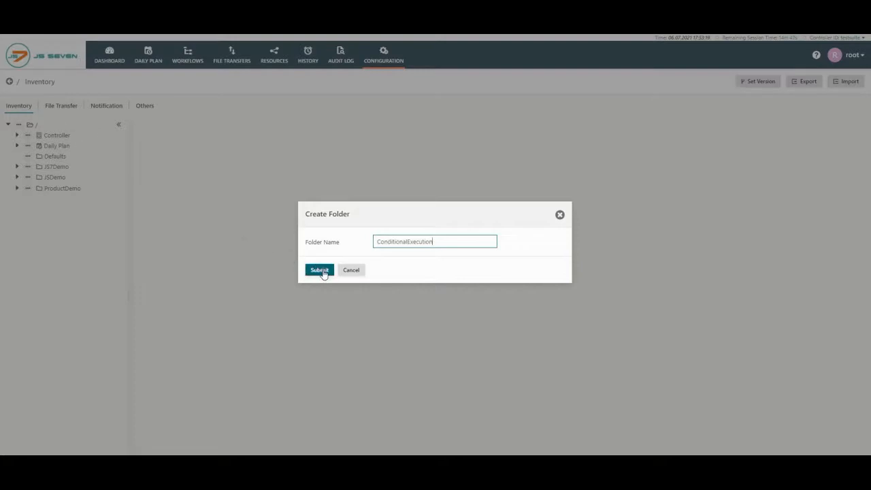
pyautogui.click(318, 269)
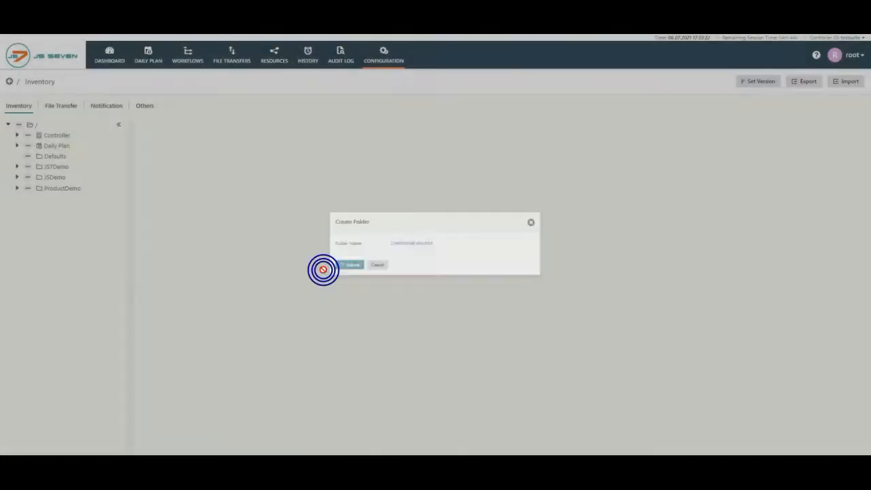
pyautogui.click(351, 264)
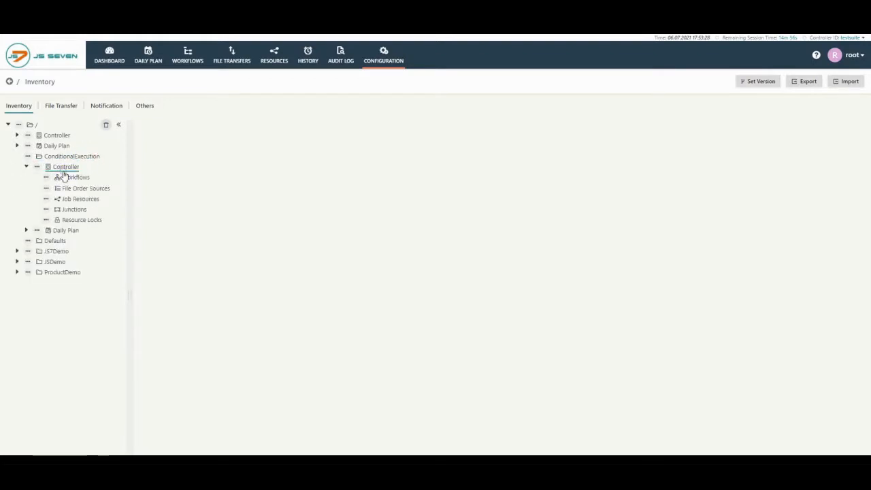
pyautogui.moveTo(66, 179)
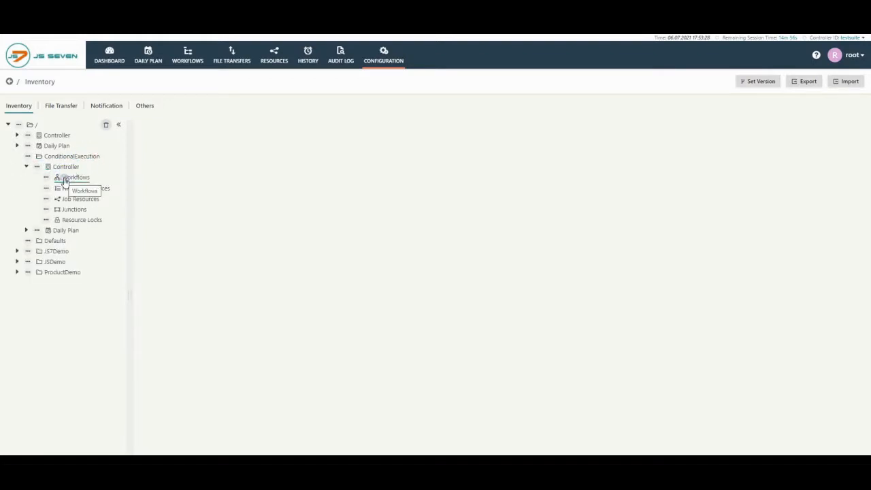
# Create a workflow named ConditionalExecution under the folder's Workflows
pyautogui.click(75, 177)
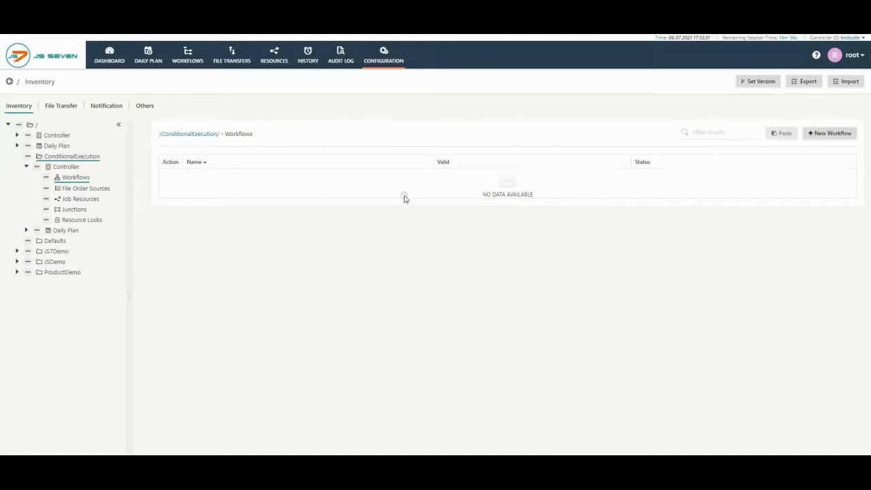
pyautogui.click(830, 134)
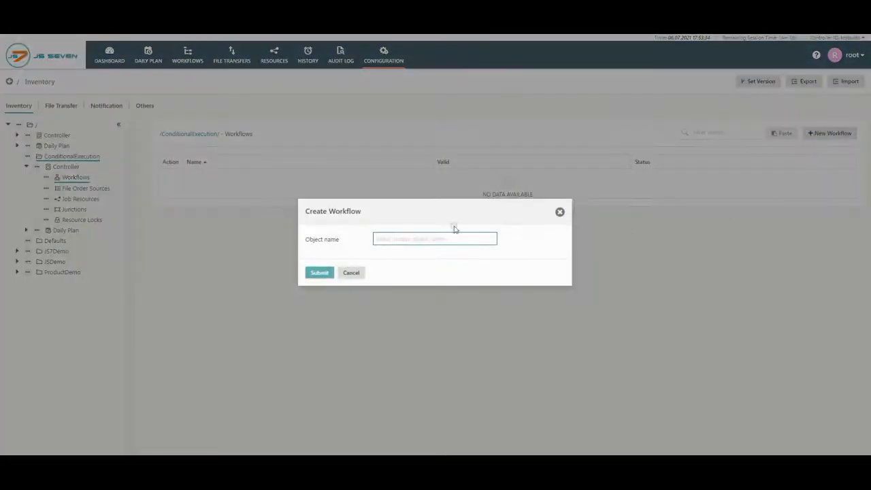
pyautogui.write('c')
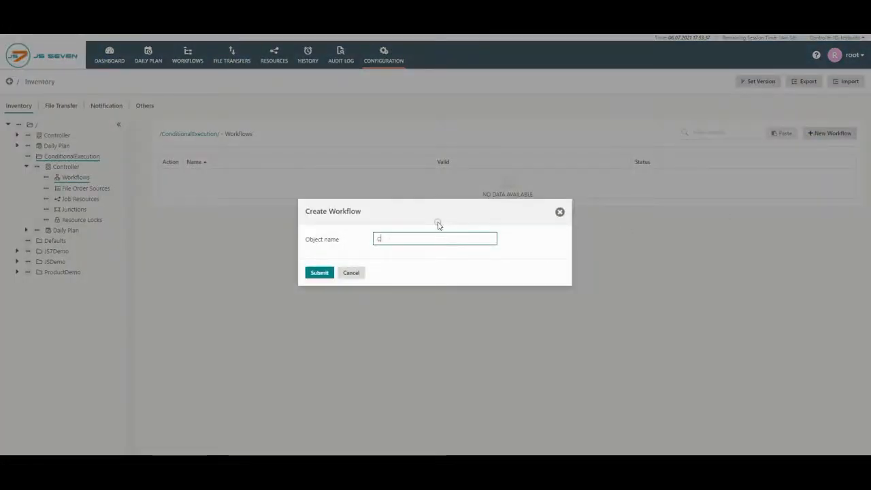
pyautogui.write('ConditionalExecution')
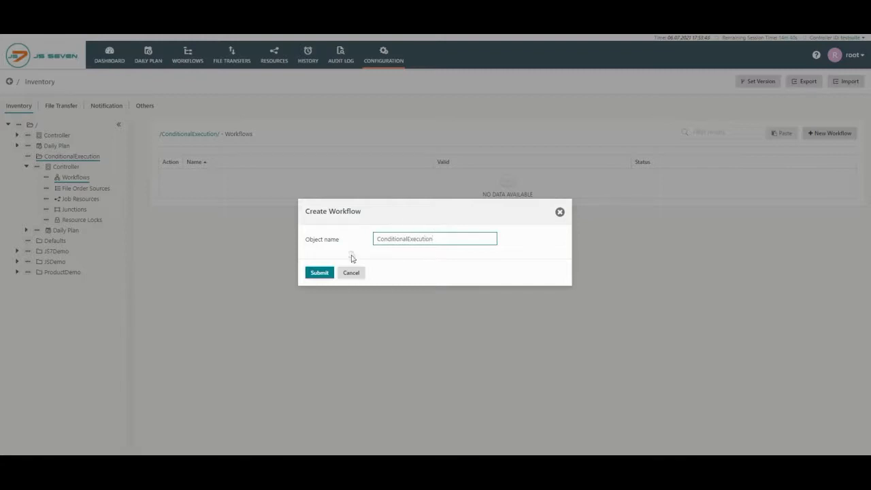
pyautogui.click(318, 273)
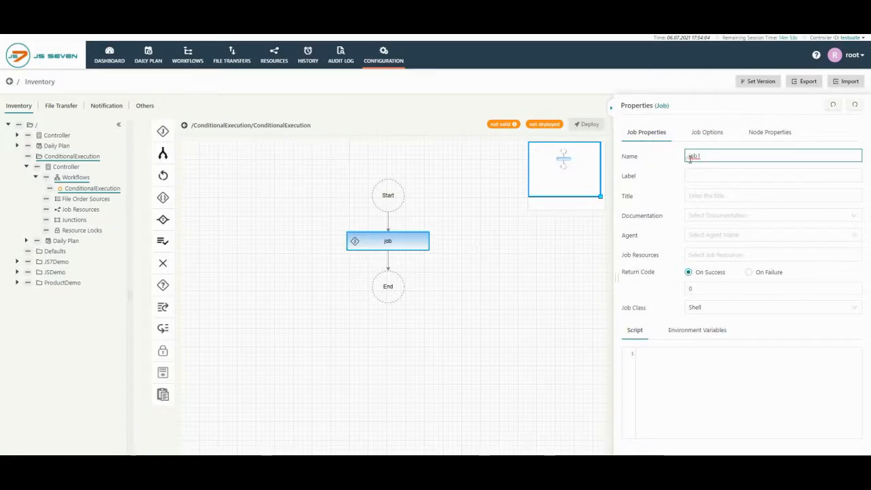
# Label the job job1, assign primaryagent and give it a sleep shell script
pyautogui.click(773, 176)
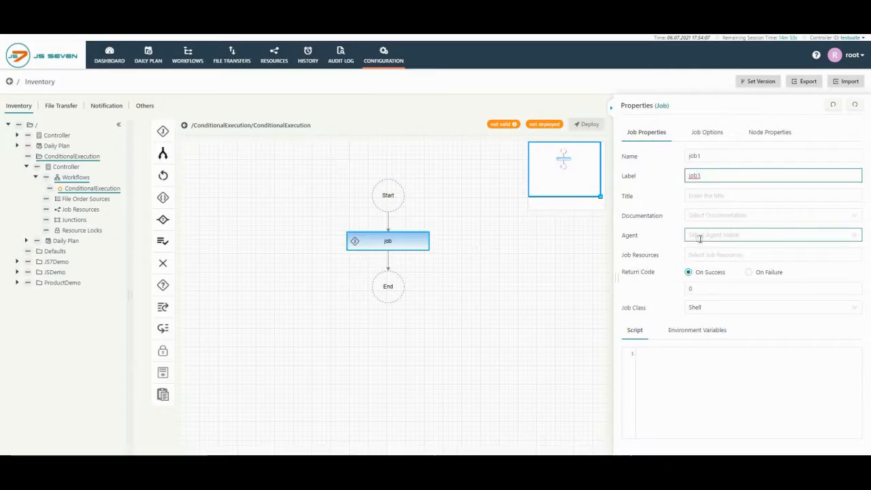
pyautogui.click(774, 234)
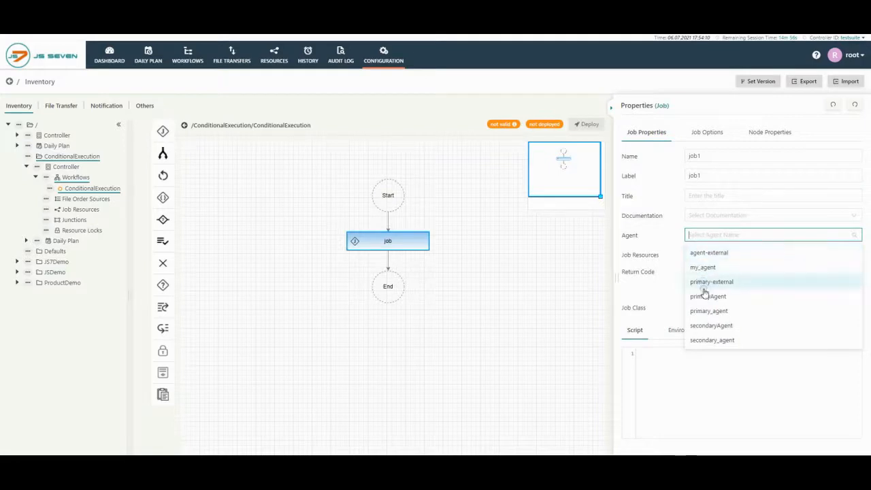
pyautogui.click(708, 297)
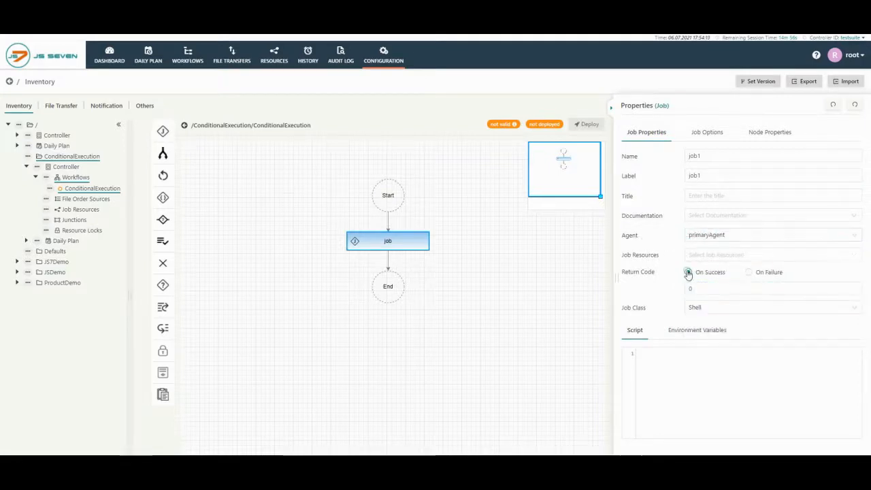
pyautogui.click(686, 273)
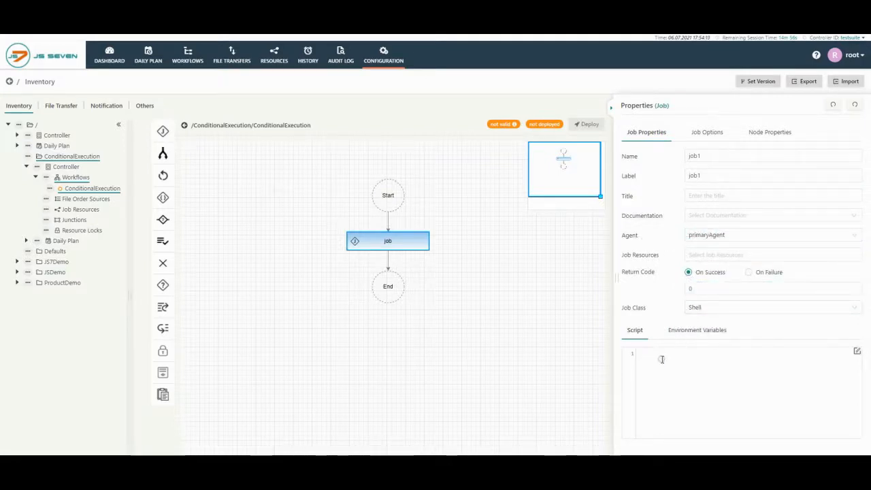
pyautogui.write('sleep')
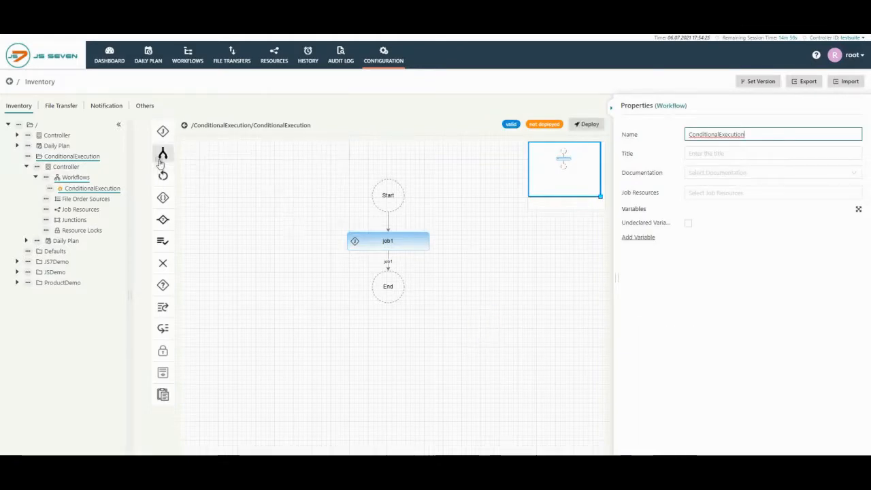
pyautogui.moveTo(163, 219)
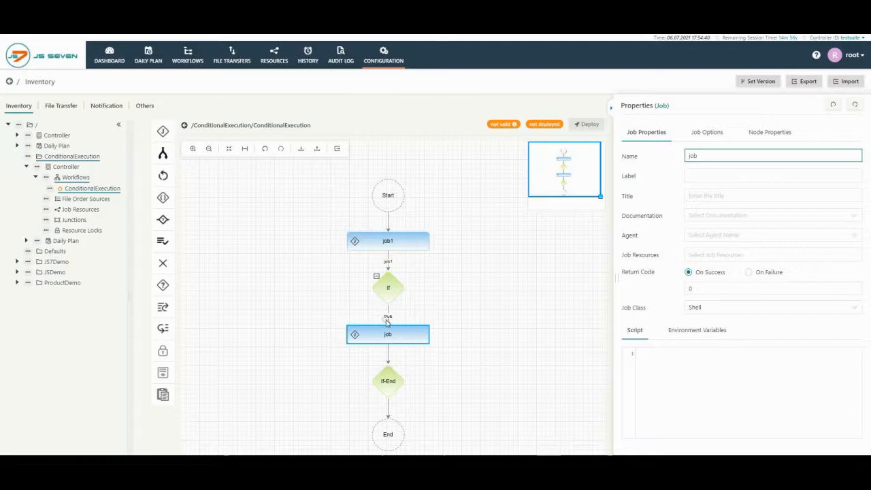
pyautogui.moveTo(389, 287)
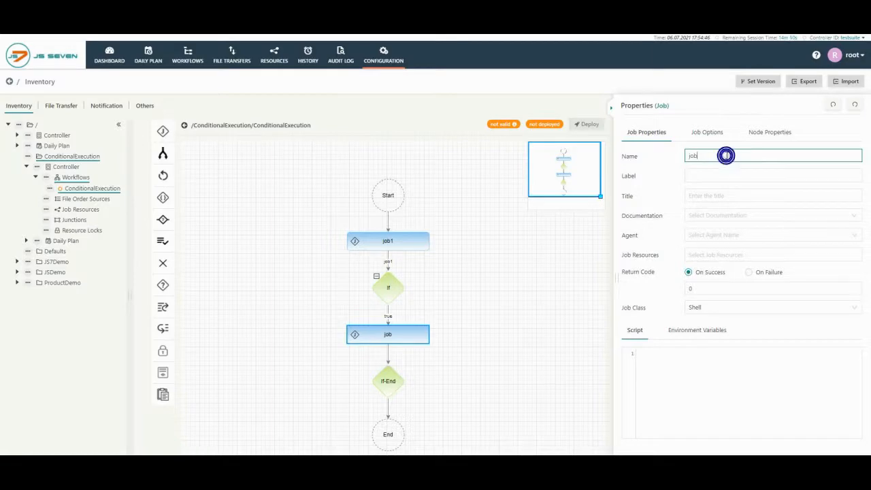
# Label the true-branch job job2 and give it a sleep 5 script
pyautogui.click(773, 234)
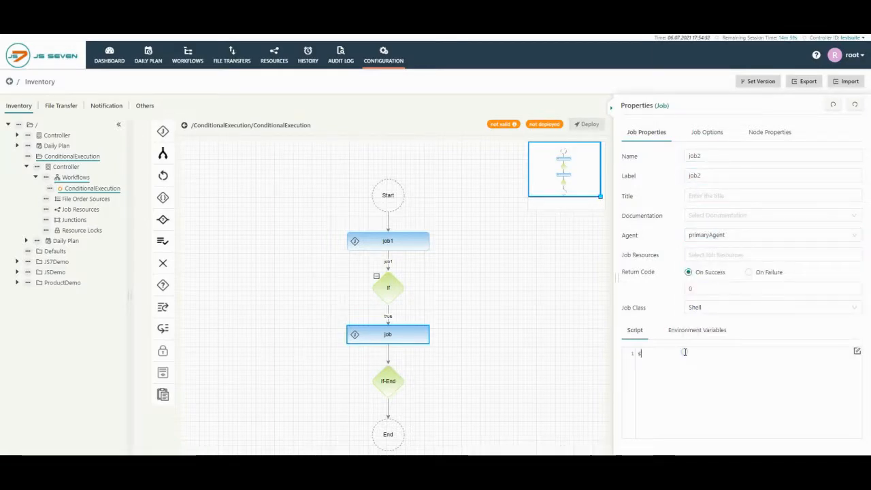
pyautogui.write('leep 5')
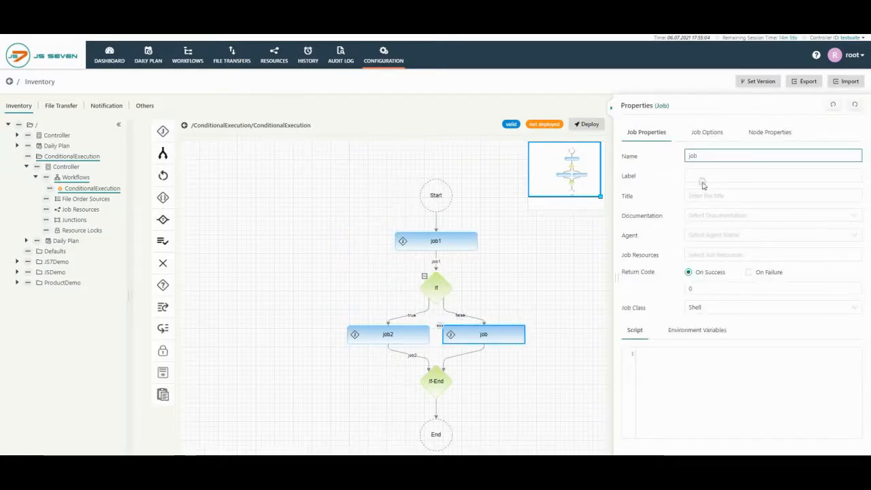
# Assign primaryAgent to job3 with a script that sleeps and echoes "failed"
pyautogui.click(774, 235)
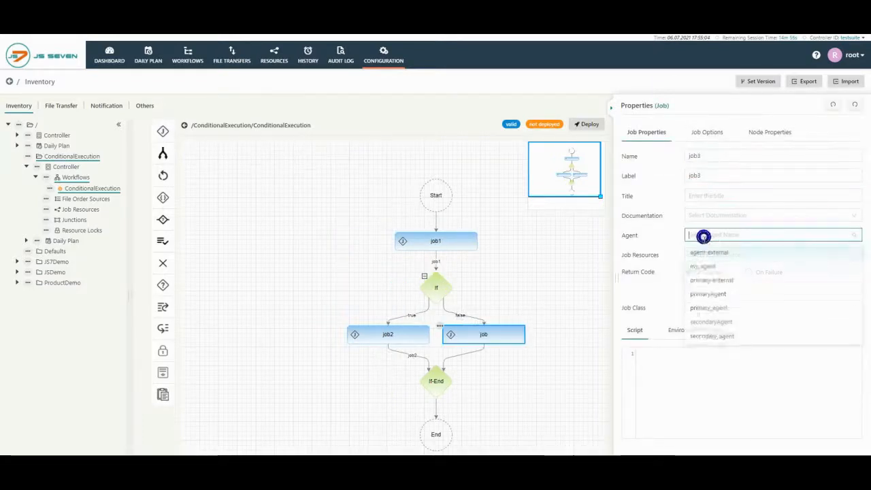
pyautogui.click(708, 294)
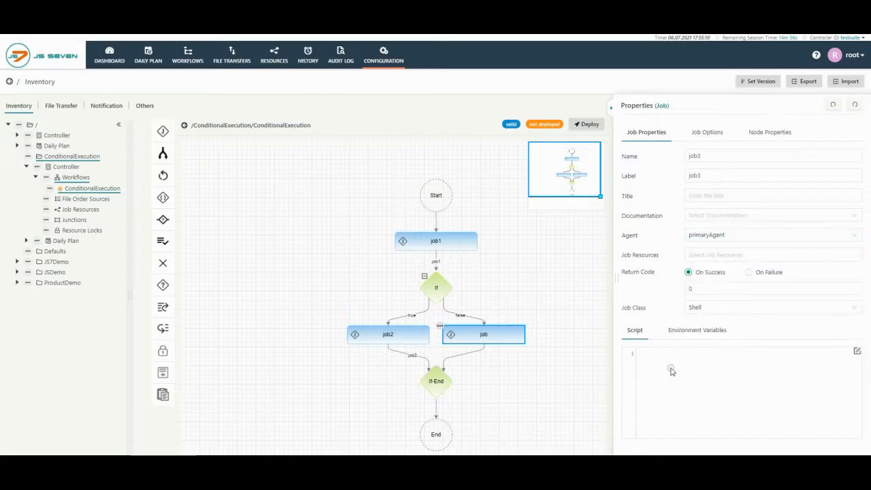
pyautogui.write('sleep 5')
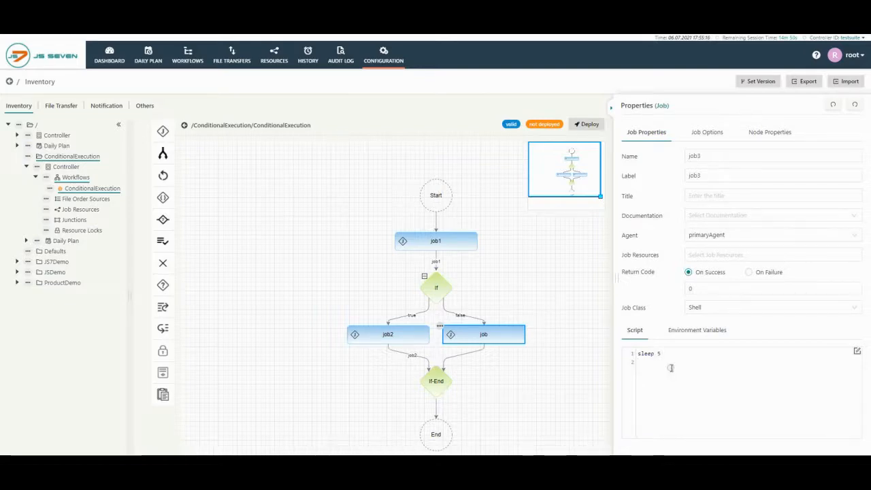
pyautogui.write('echo "')
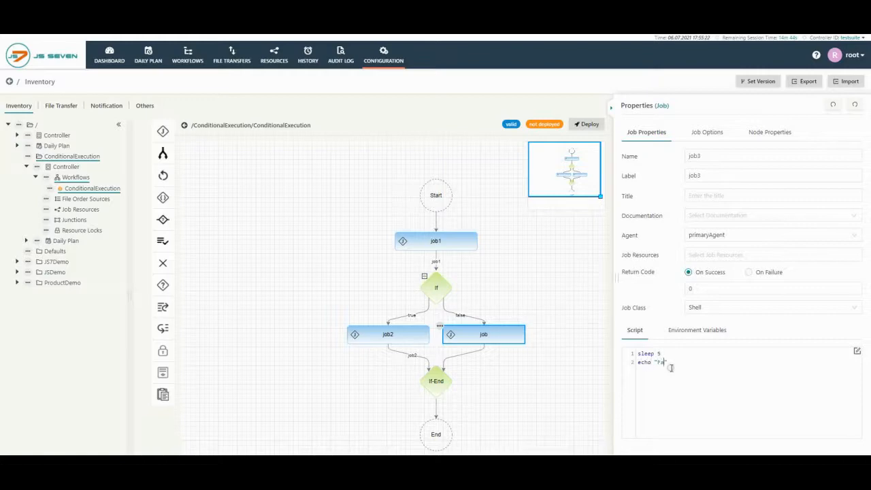
pyautogui.write('failed"')
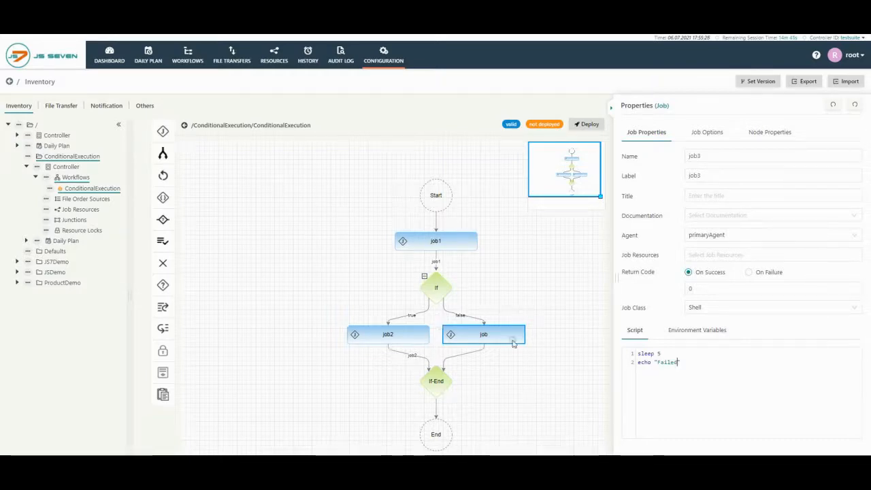
# Add echo "true" to job2's script
pyautogui.click(388, 335)
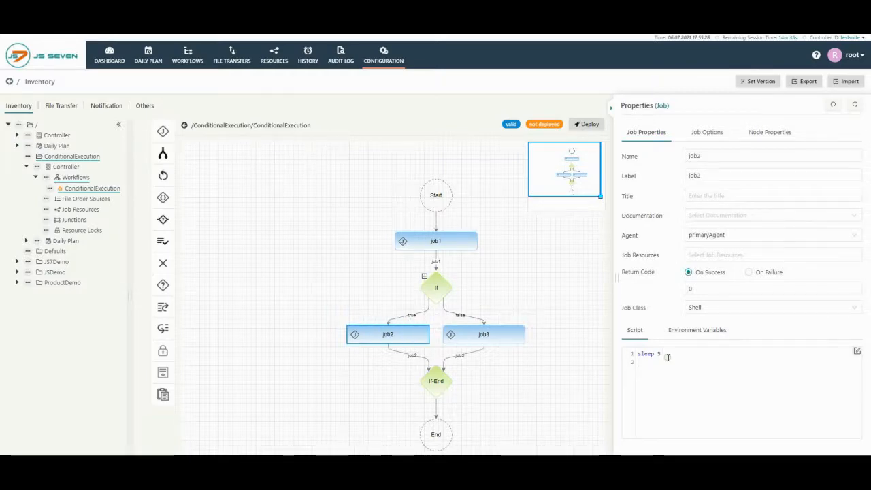
pyautogui.write('echo ""')
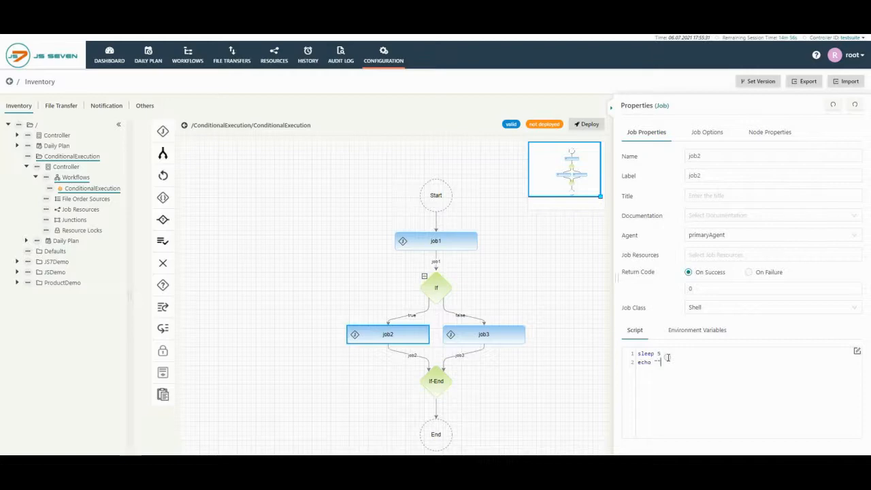
pyautogui.write('true')
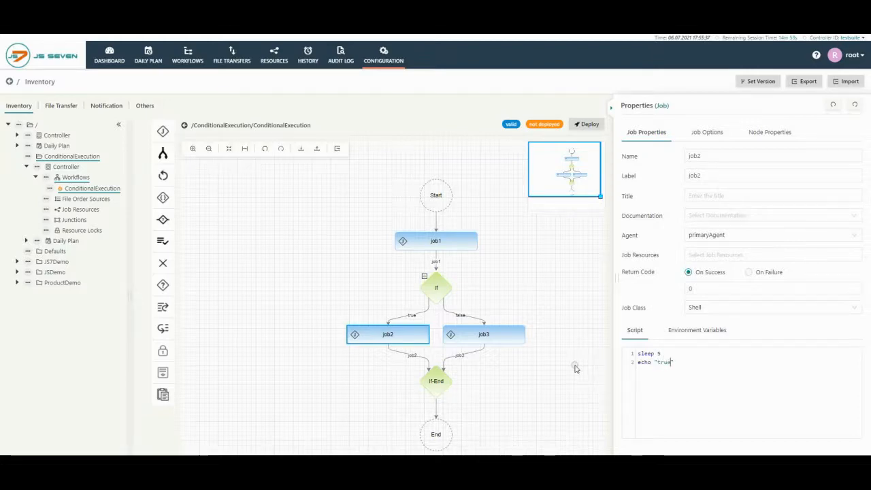
pyautogui.click(436, 289)
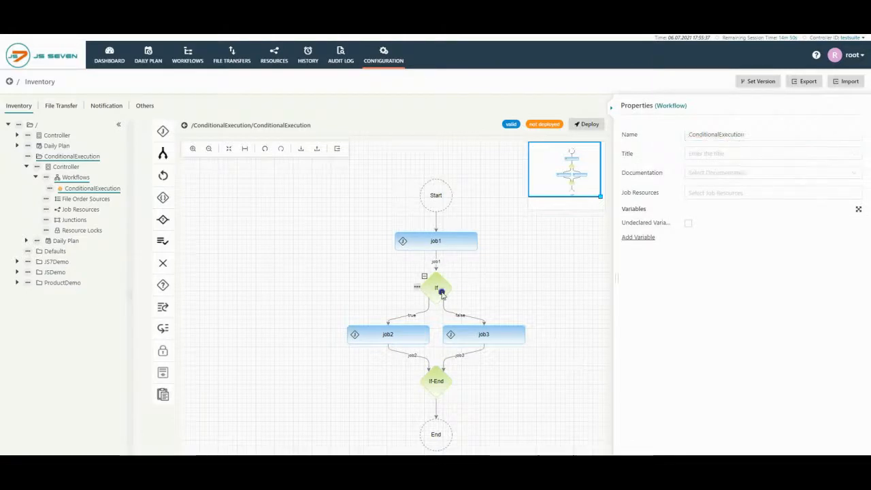
pyautogui.click(436, 289)
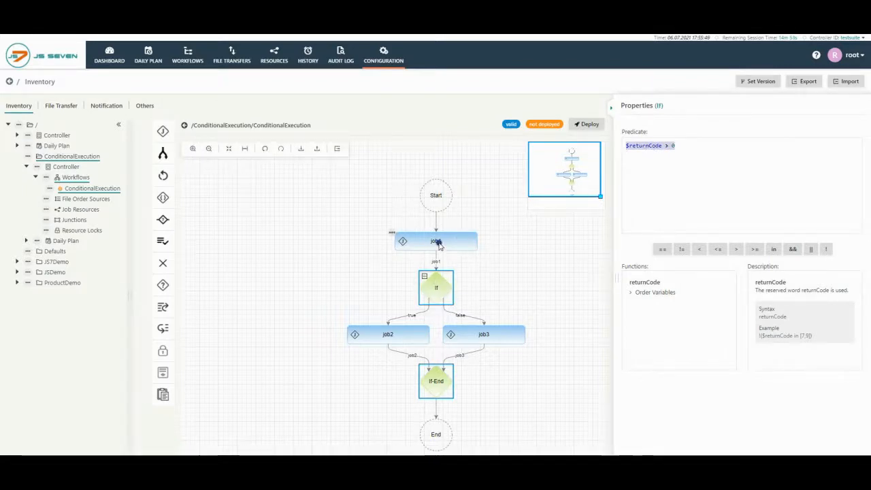
pyautogui.click(435, 239)
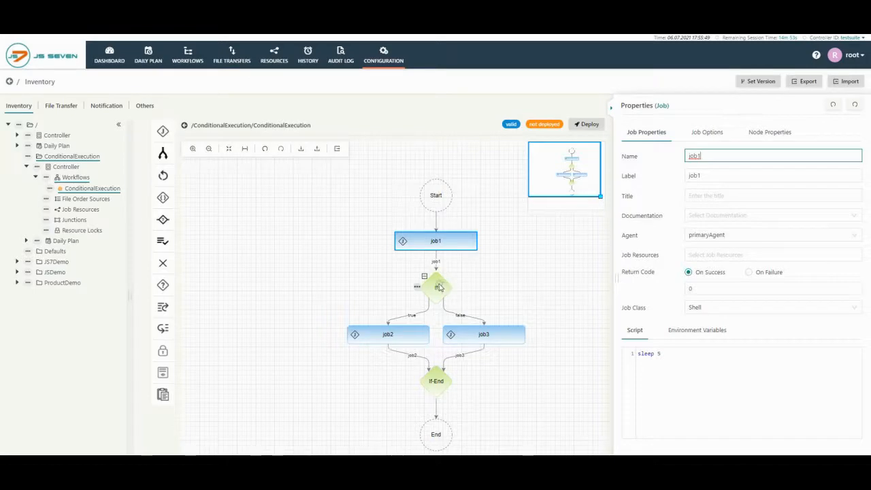
pyautogui.moveTo(441, 346)
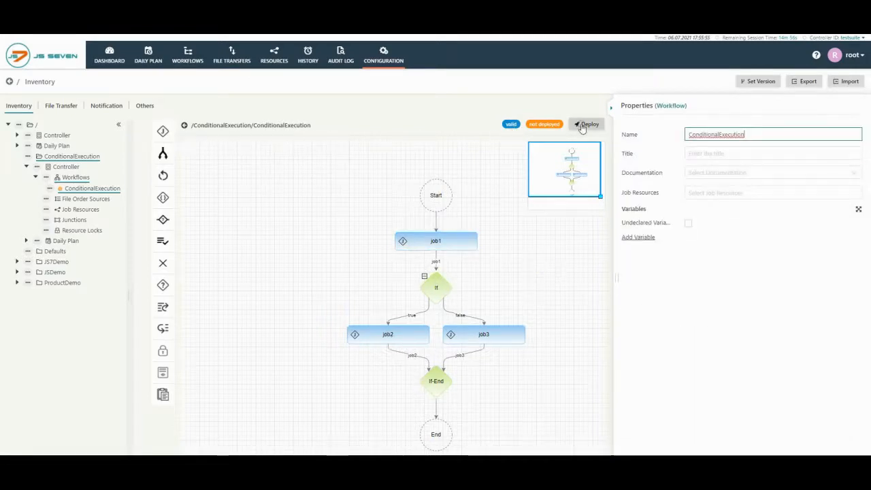
# Deploy the workflow to the controller and go to the Workflows overview
pyautogui.click(586, 124)
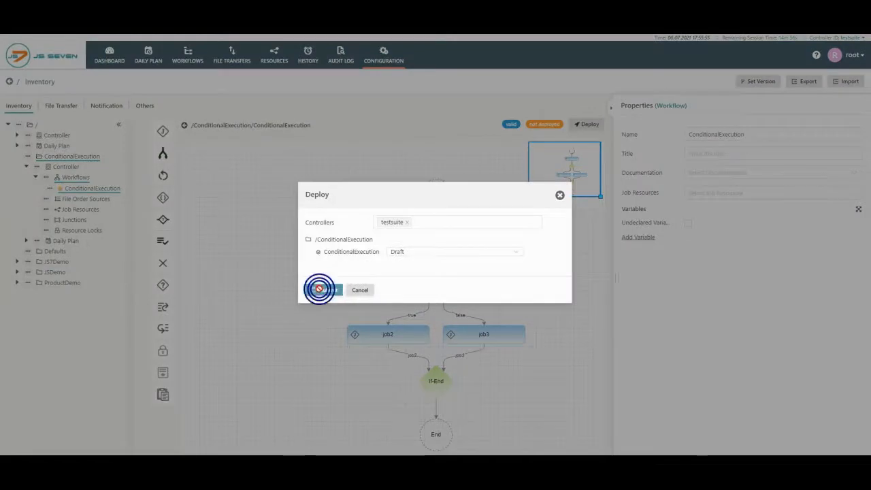
pyautogui.click(320, 290)
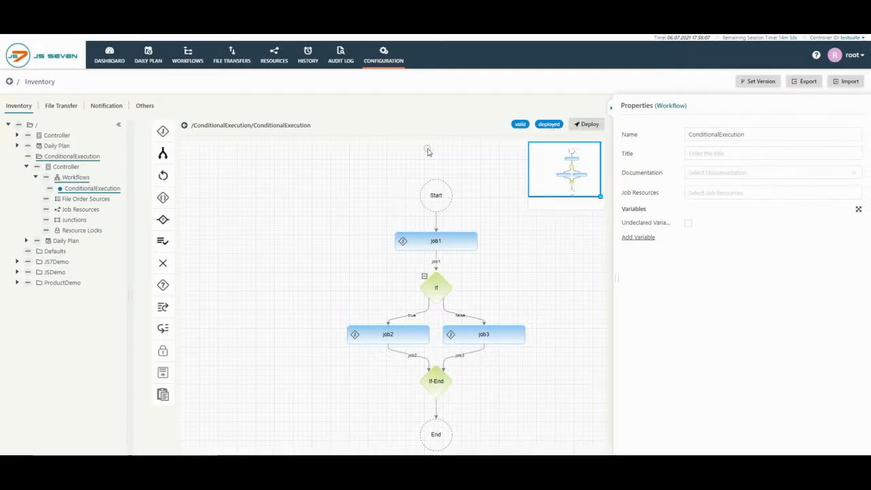
pyautogui.click(188, 54)
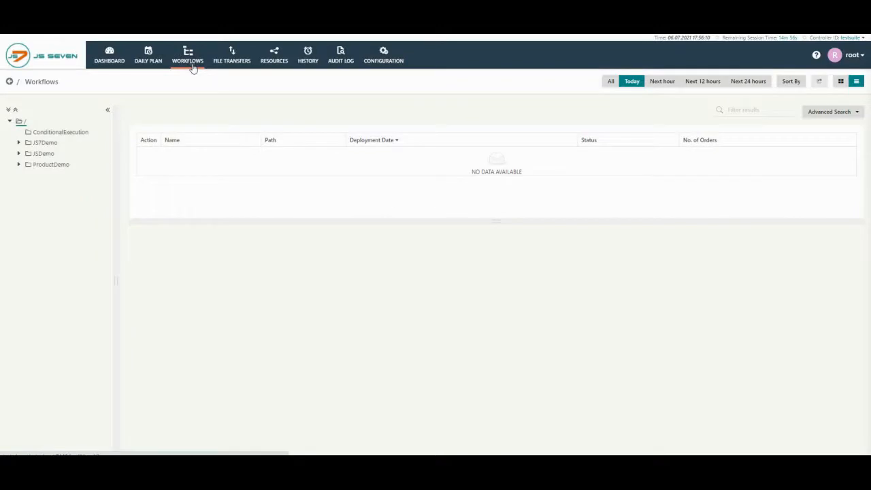
# Expand the deployed ConditionalExecution workflow and its Else branch, then bring up its action menu
pyautogui.click(62, 132)
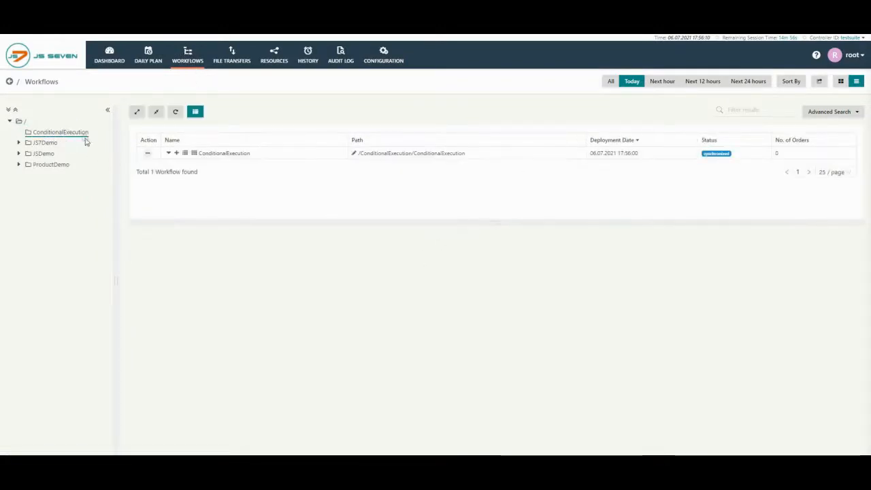
pyautogui.click(177, 153)
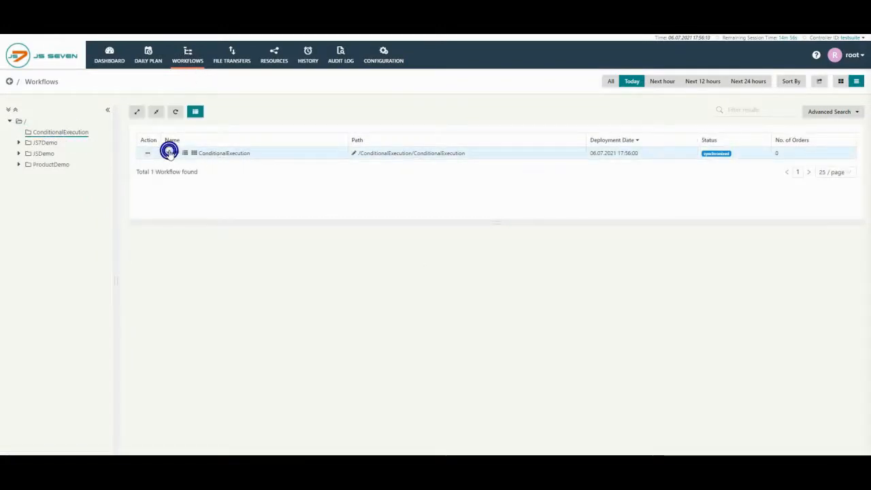
pyautogui.click(169, 153)
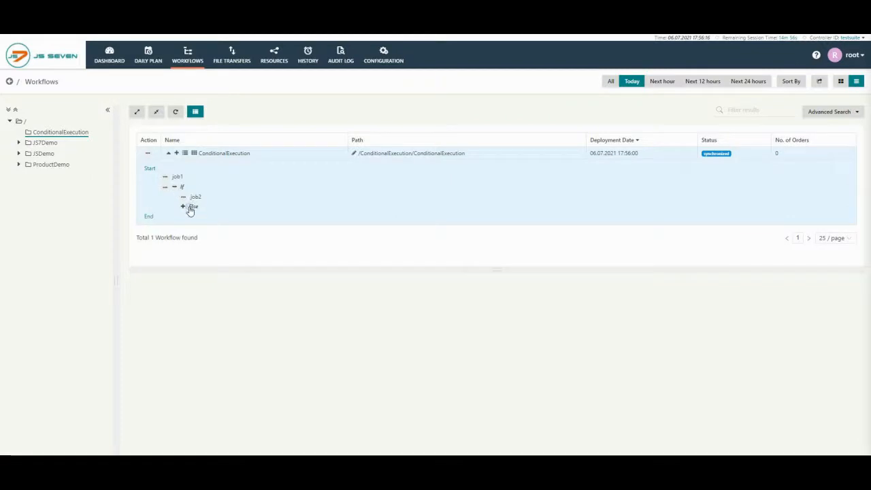
pyautogui.click(147, 152)
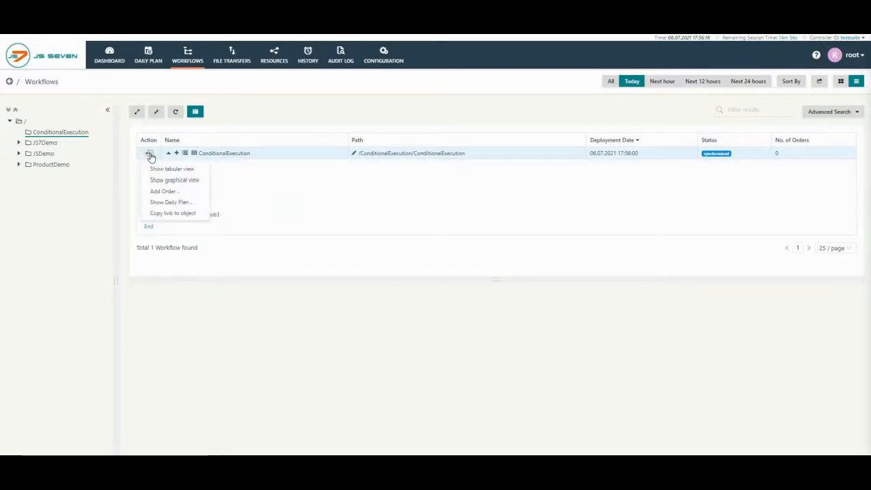
pyautogui.moveTo(159, 190)
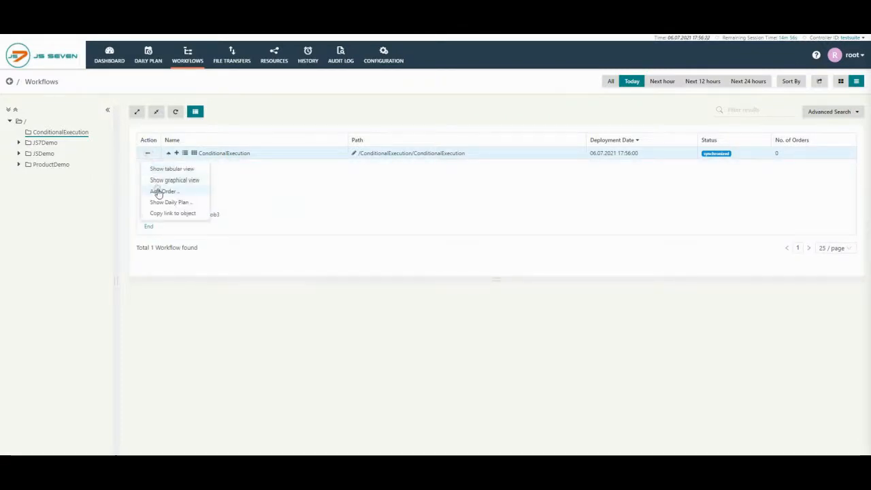
# Add an order with ID conditional starting now and submit it
pyautogui.click(162, 190)
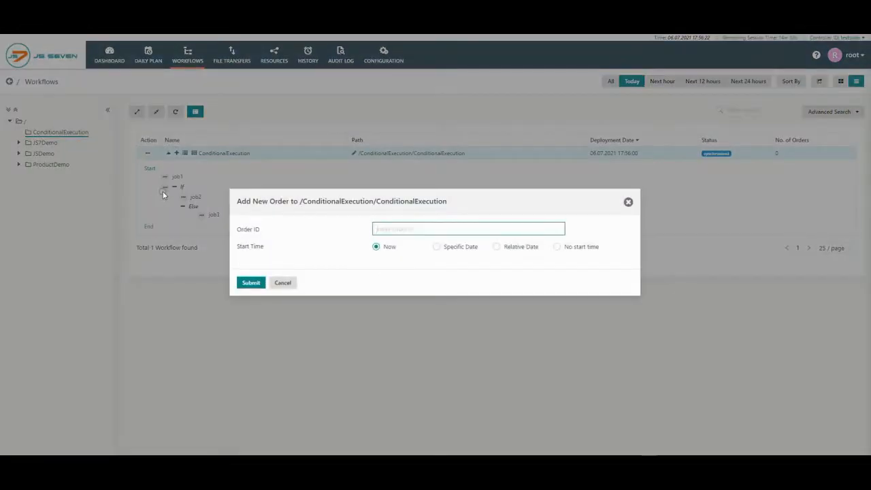
pyautogui.write('conditional')
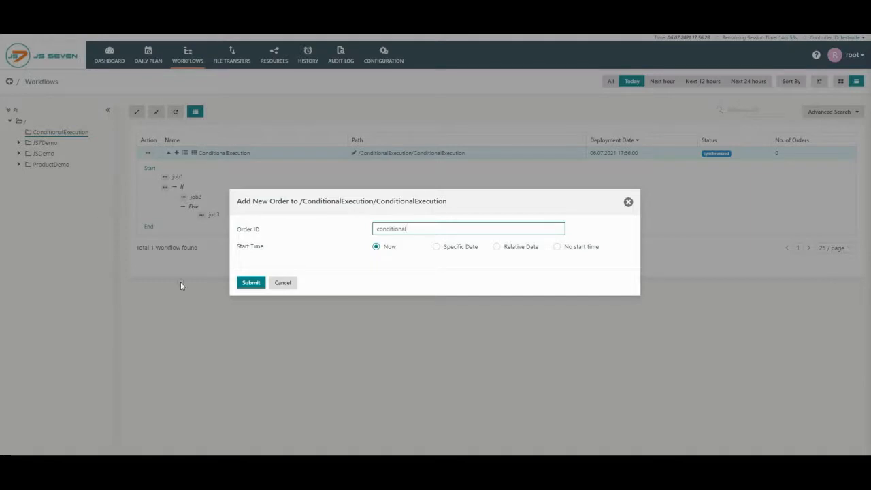
pyautogui.click(251, 282)
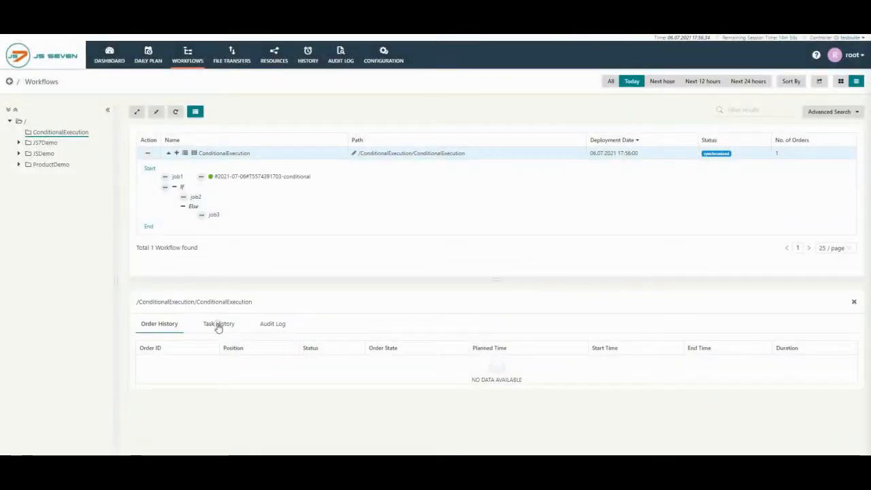
# Review job1's task history, return to the order history and bring up the conditional order's log
pyautogui.click(218, 324)
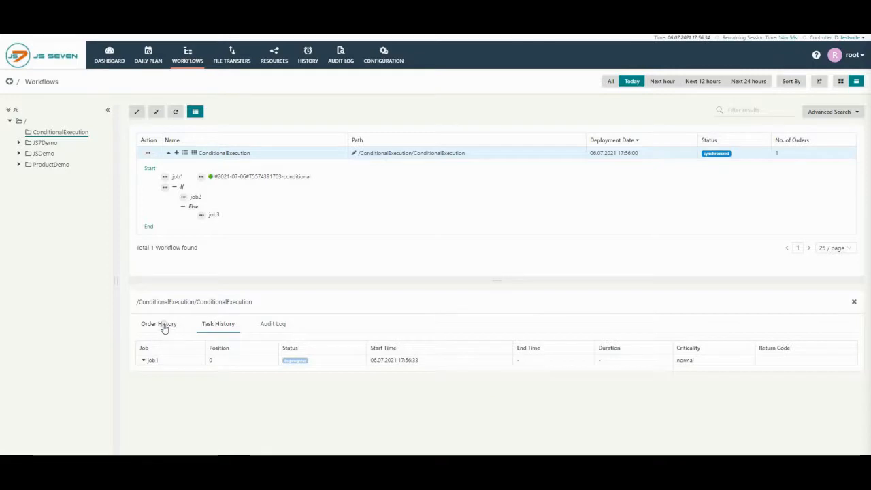
pyautogui.click(158, 324)
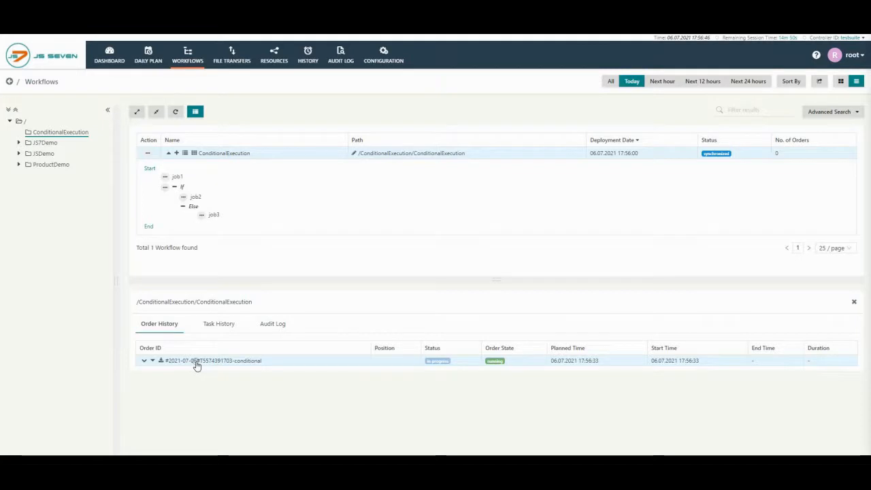
pyautogui.click(218, 324)
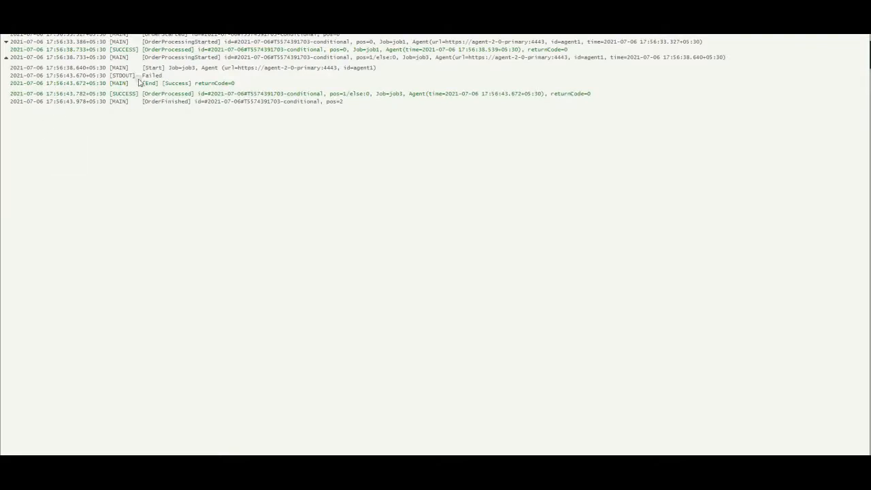
# Expand the job1 log entries, revealing its start and end with return code 0 before job3's Failed output
pyautogui.click(7, 48)
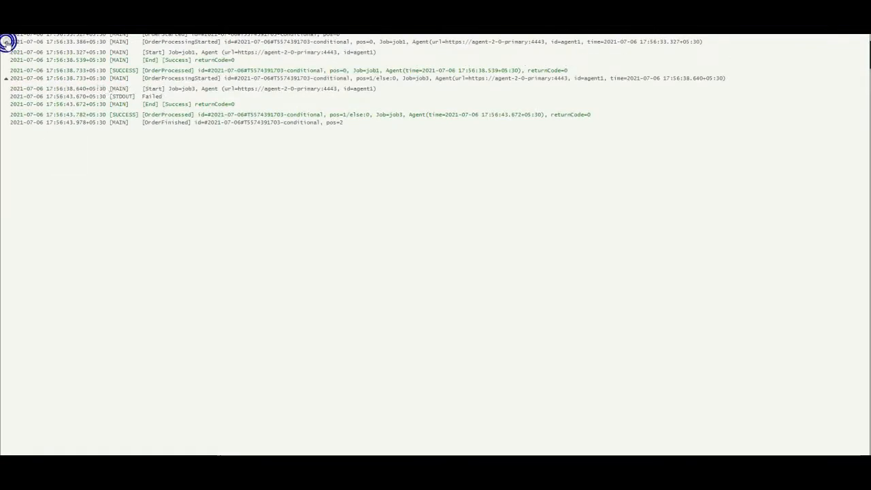